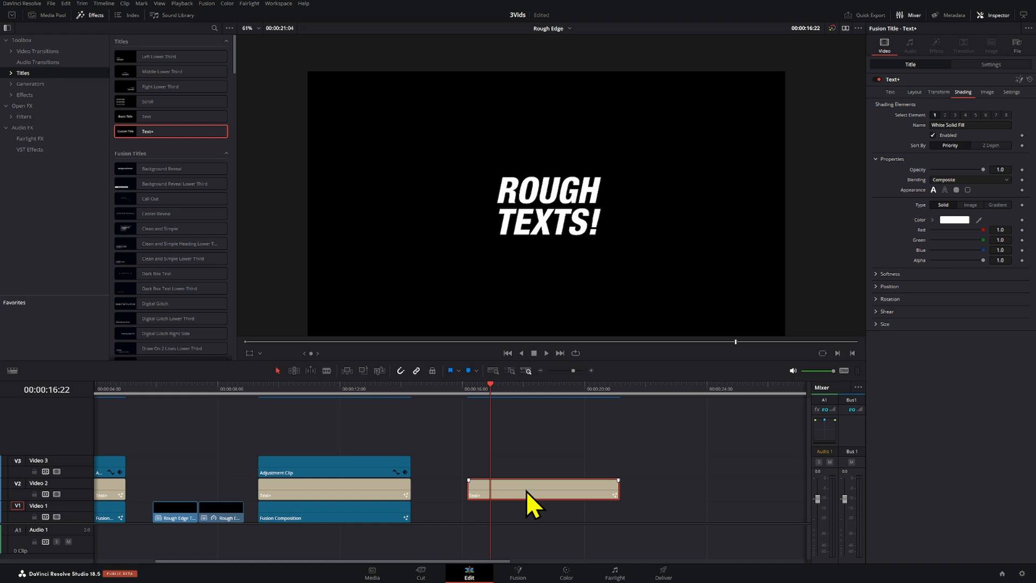
Step: Select the ROUGH TEXTS! title clip and bring up its Text+ shading settings
left_click(889, 92)
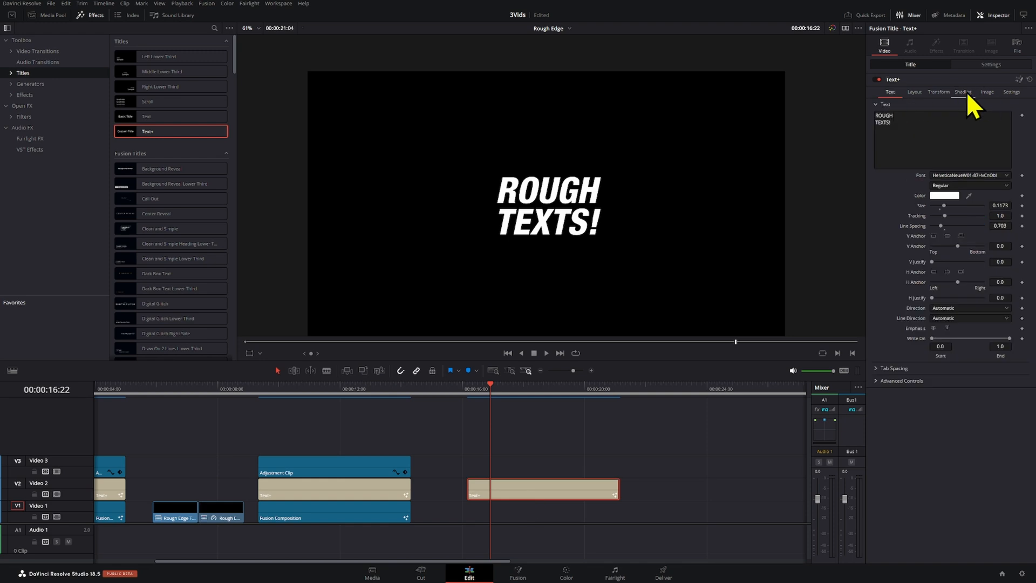
left_click(963, 92)
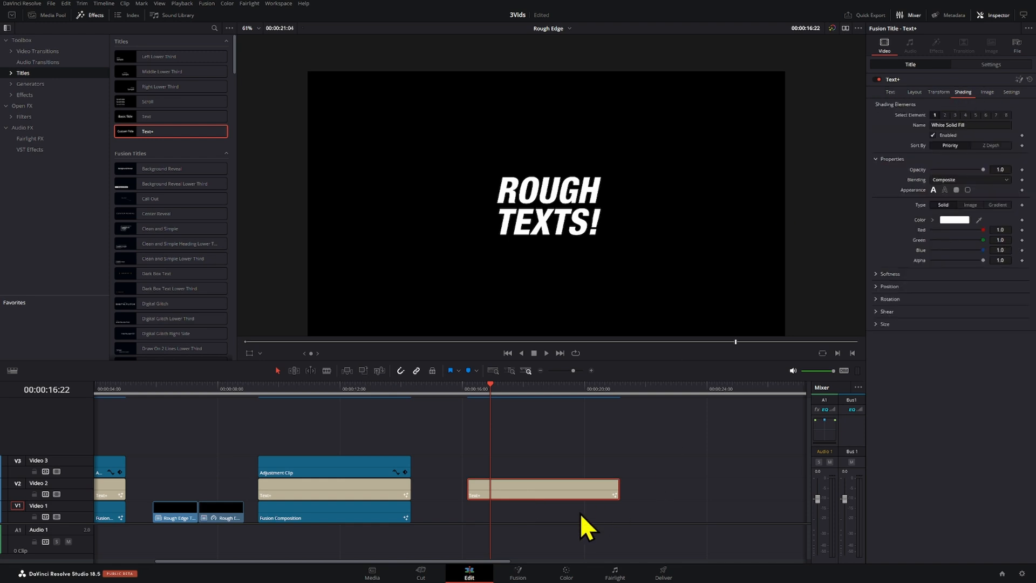
left_click(516, 571)
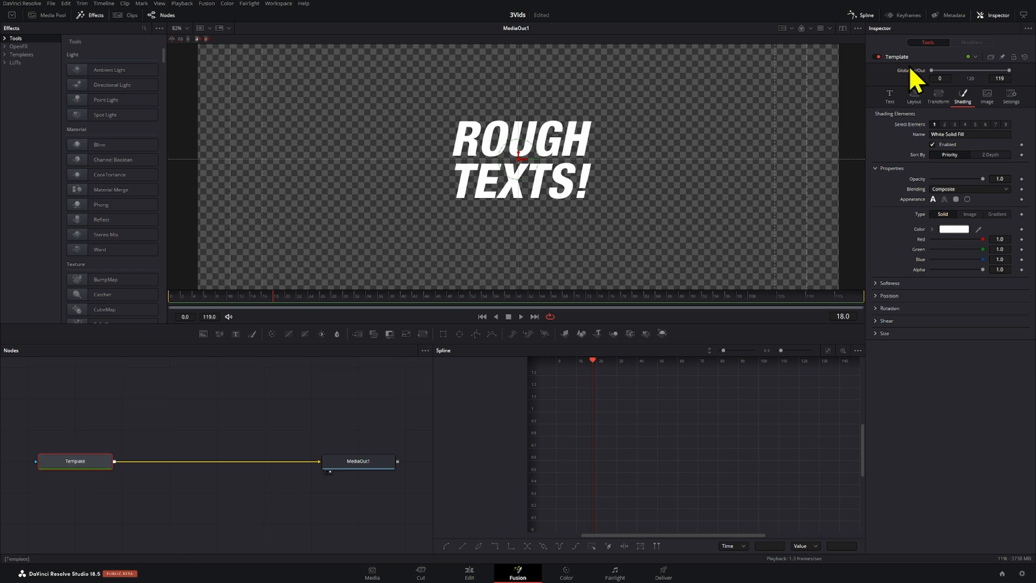
left_click(888, 99)
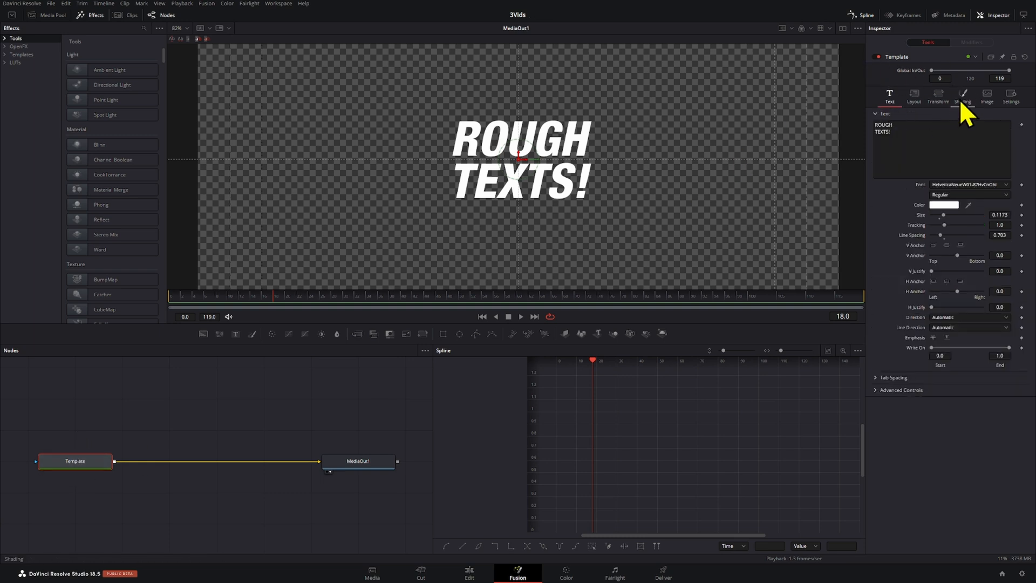
left_click(962, 99)
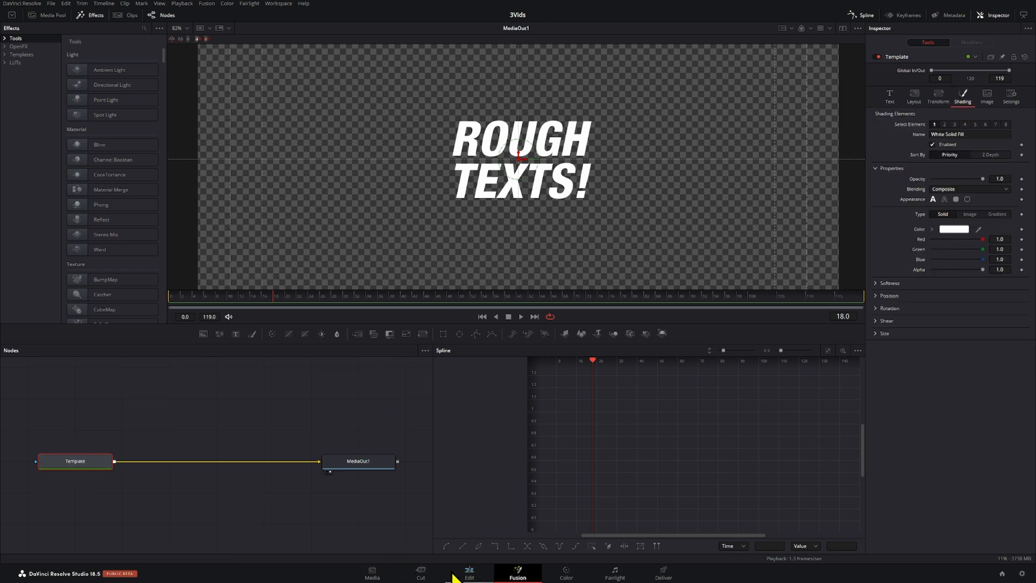
left_click(468, 573)
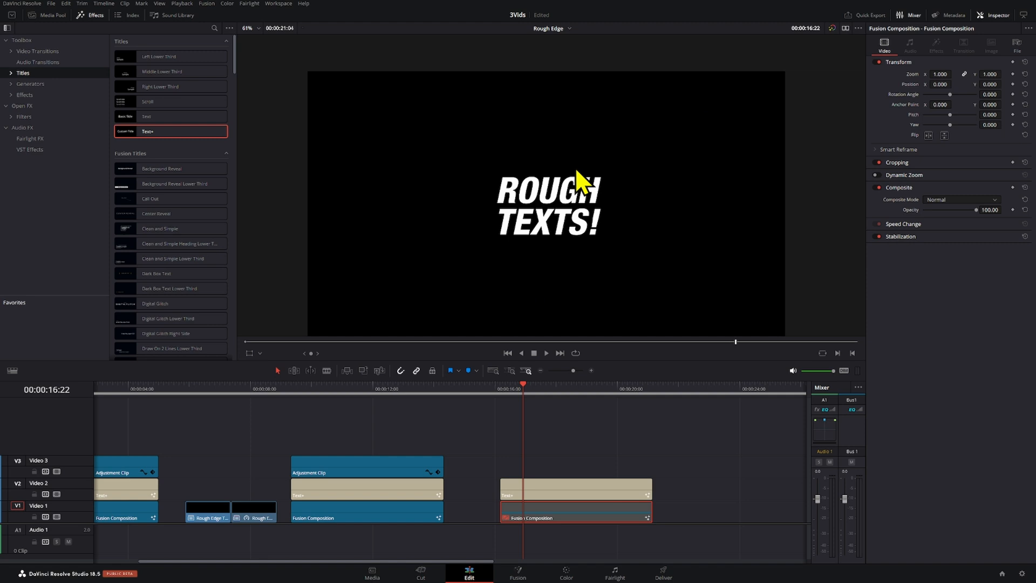
Step: Enable the Red Outline shading element as a red layer offset behind the letters
left_click(575, 488)
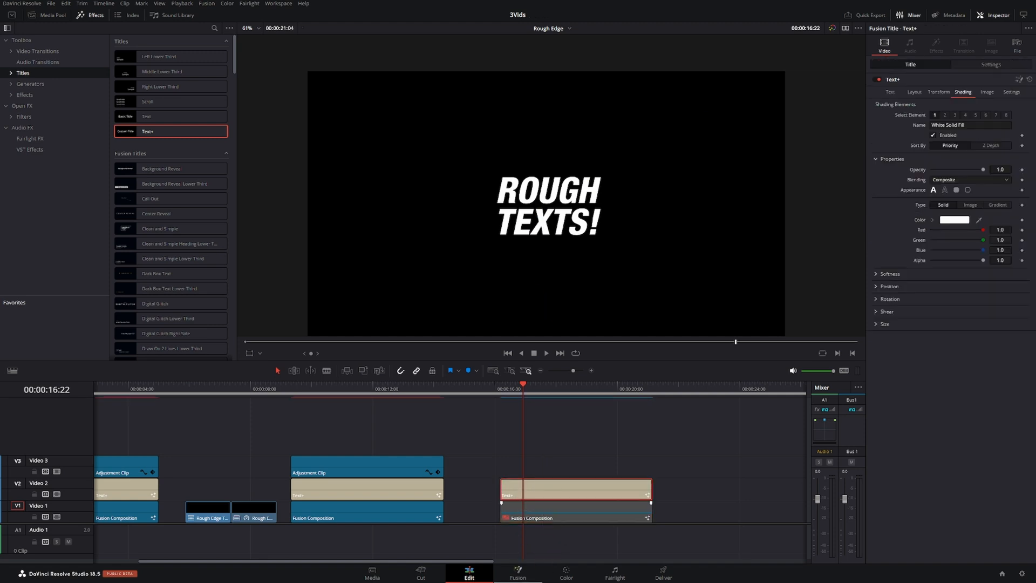
left_click(517, 573)
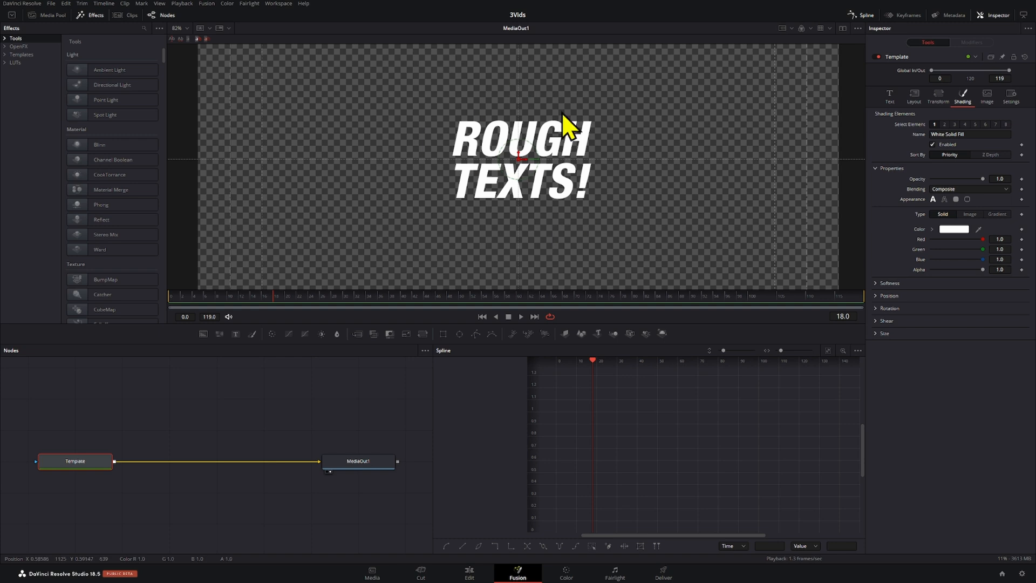
left_click(469, 573)
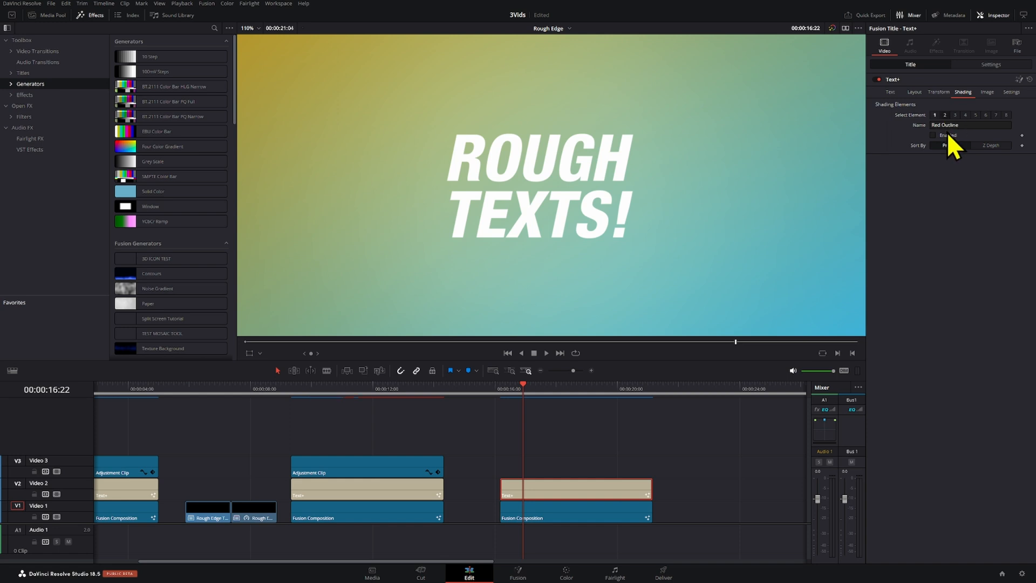
left_click(932, 136)
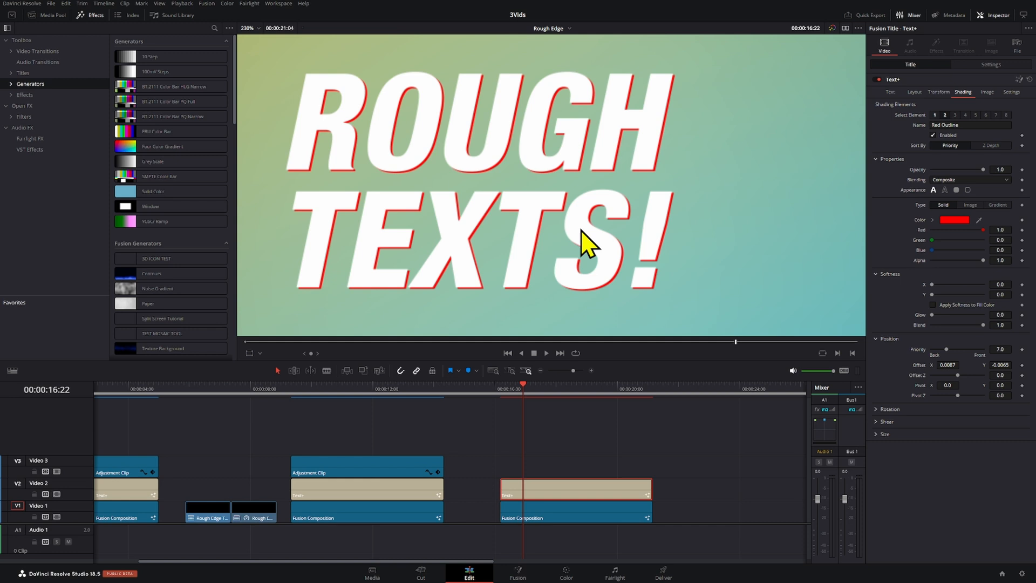
mouse_move(666, 325)
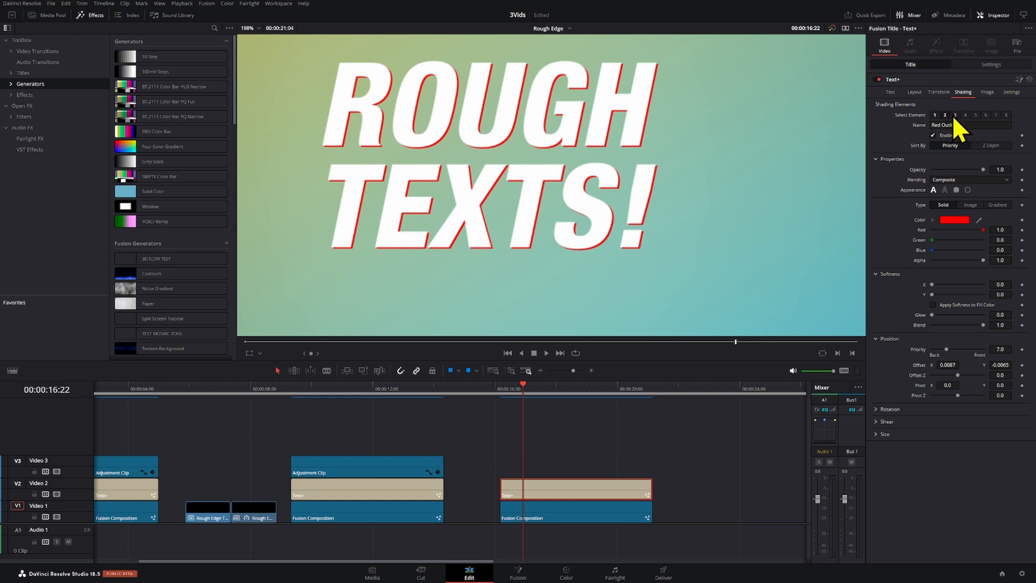
Step: Enable the Black Shadow element and set its Position Offset to 0.05
left_click(1005, 115)
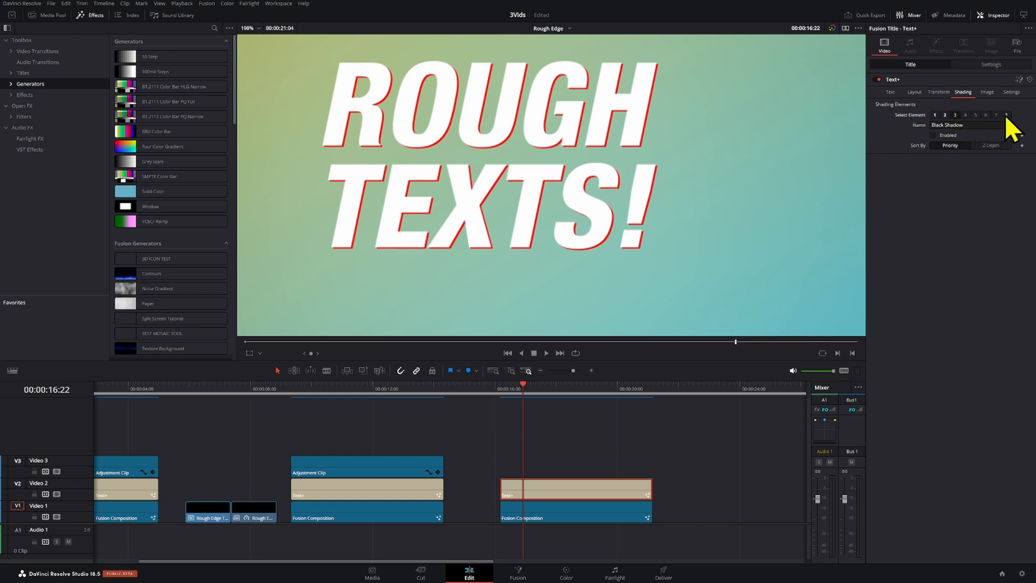
left_click(932, 136)
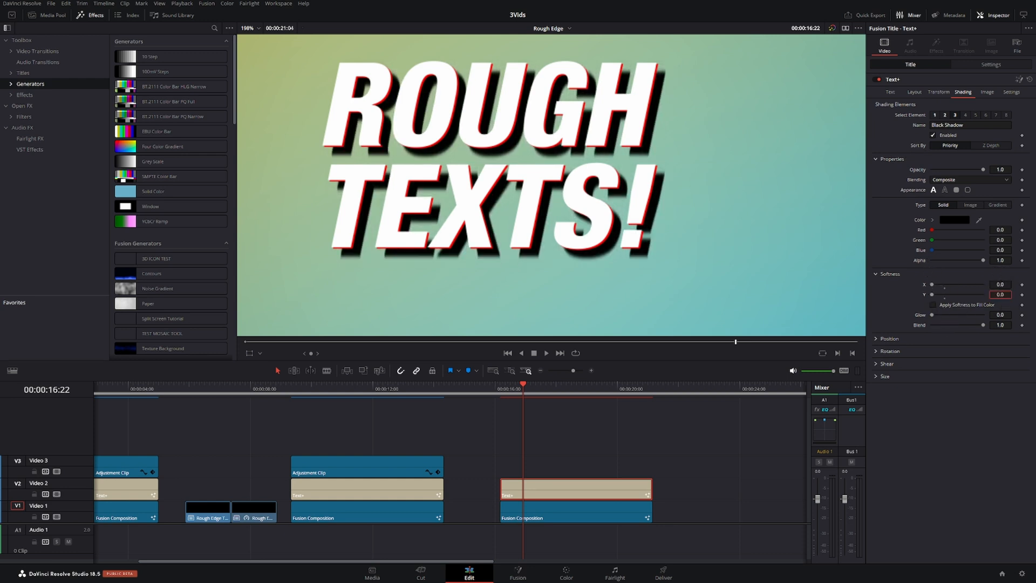
left_click(888, 338)
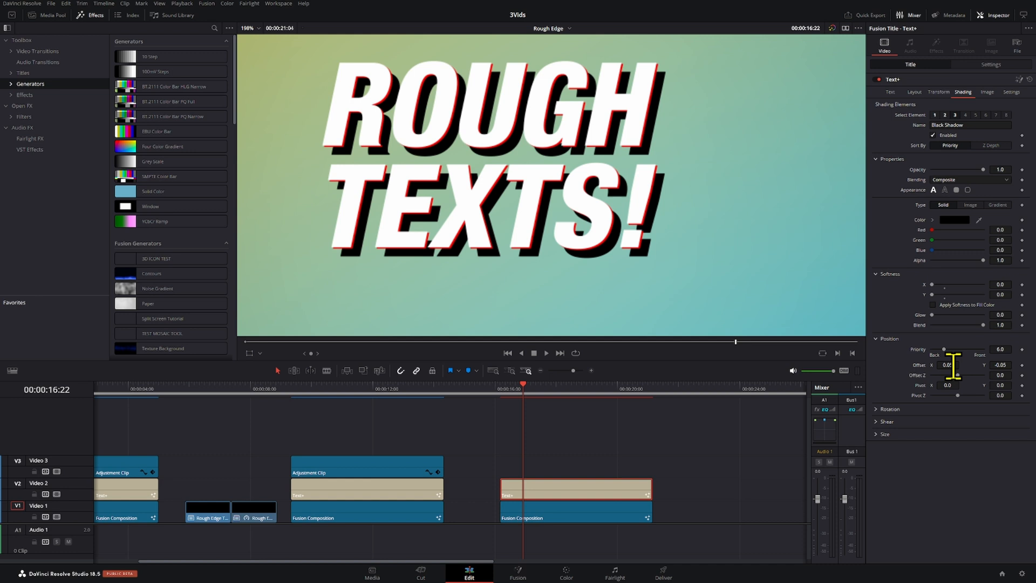
type("0.05")
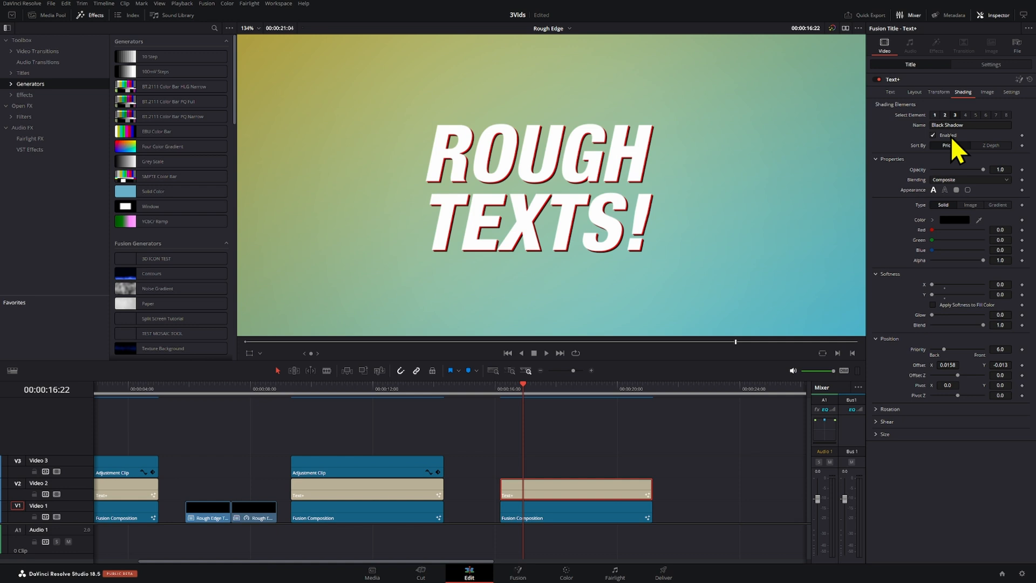
mouse_move(591, 178)
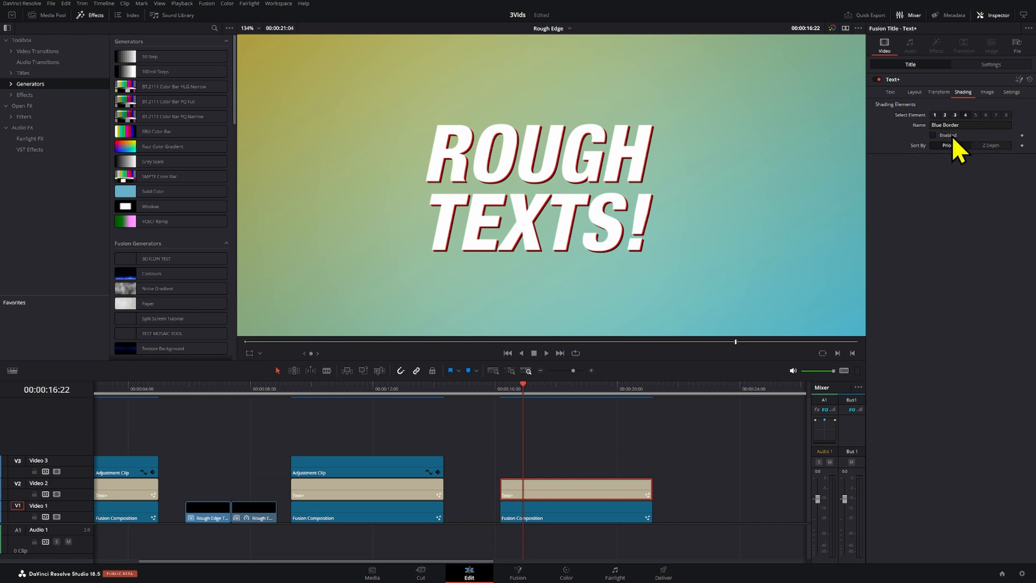
Step: Enable the Blue Border element and change its colour to black for a thin outline
left_click(932, 136)
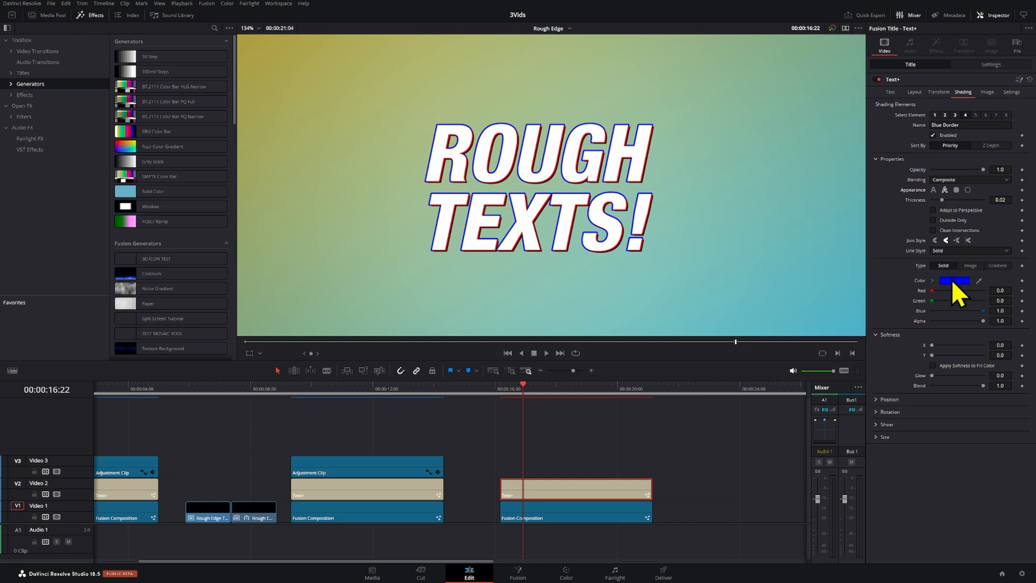
left_click(953, 281)
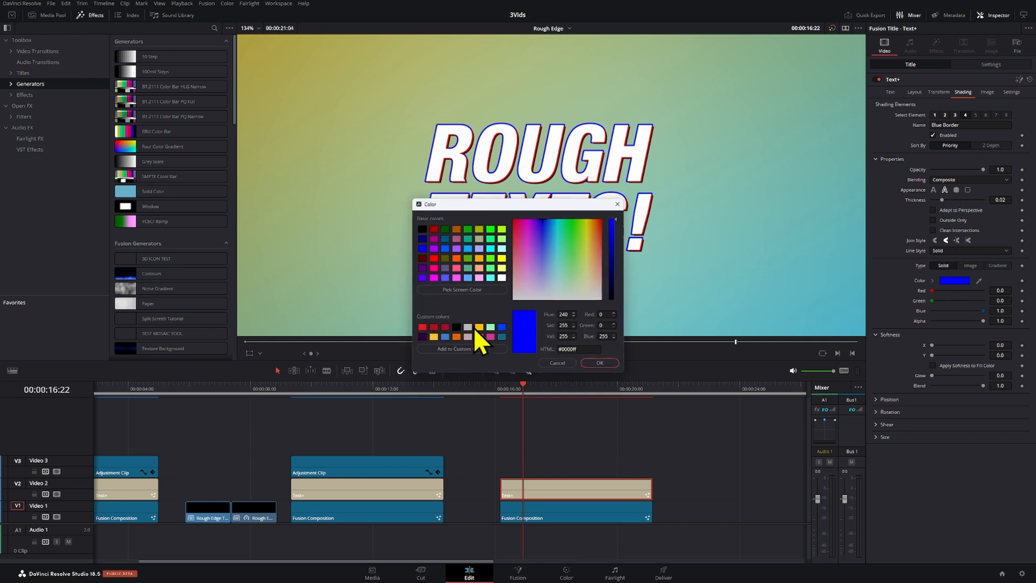
left_click(599, 362)
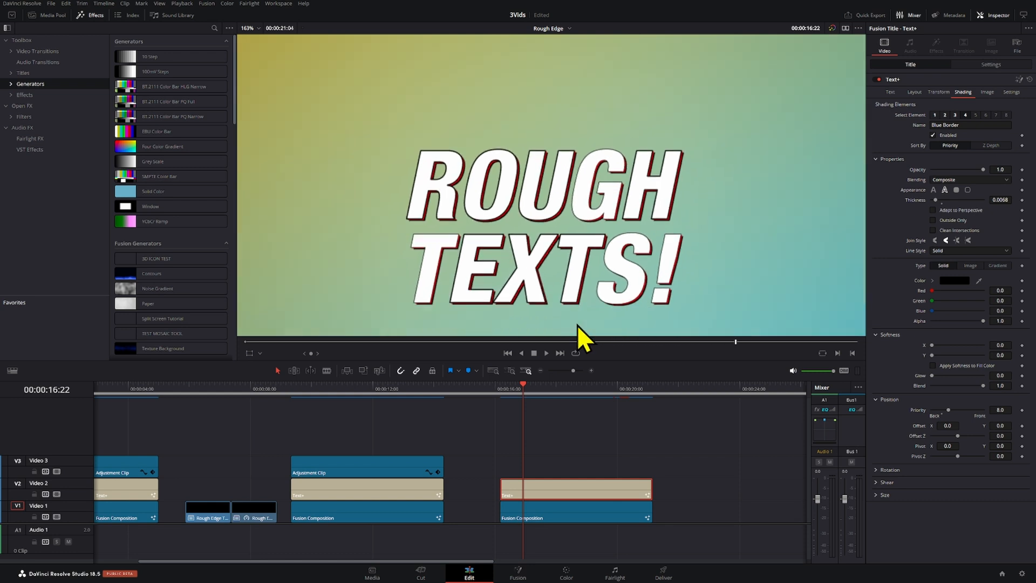
left_click(890, 92)
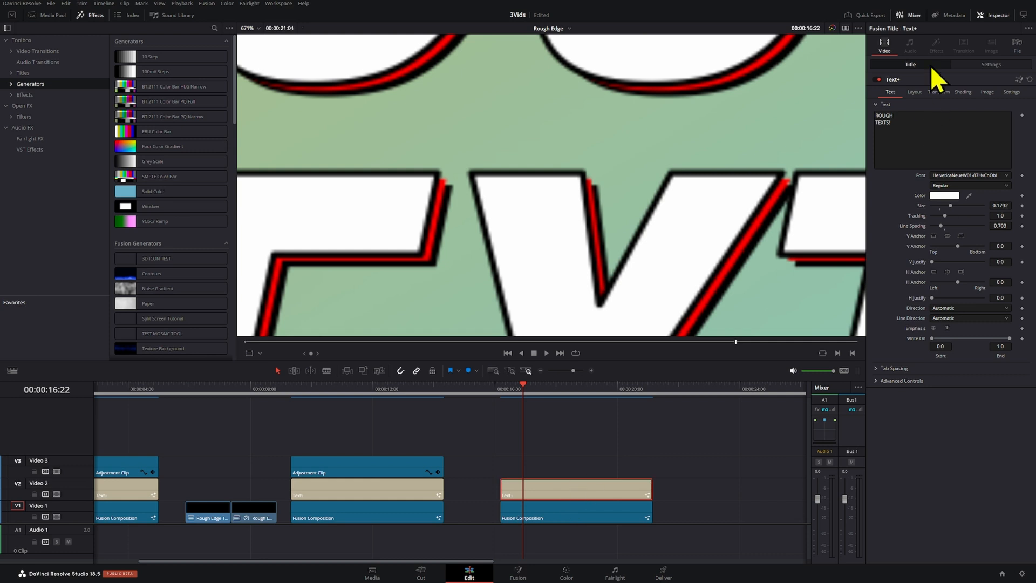
Step: Return to the Shading tab and select the second shading element (Black Shadow)
left_click(914, 92)
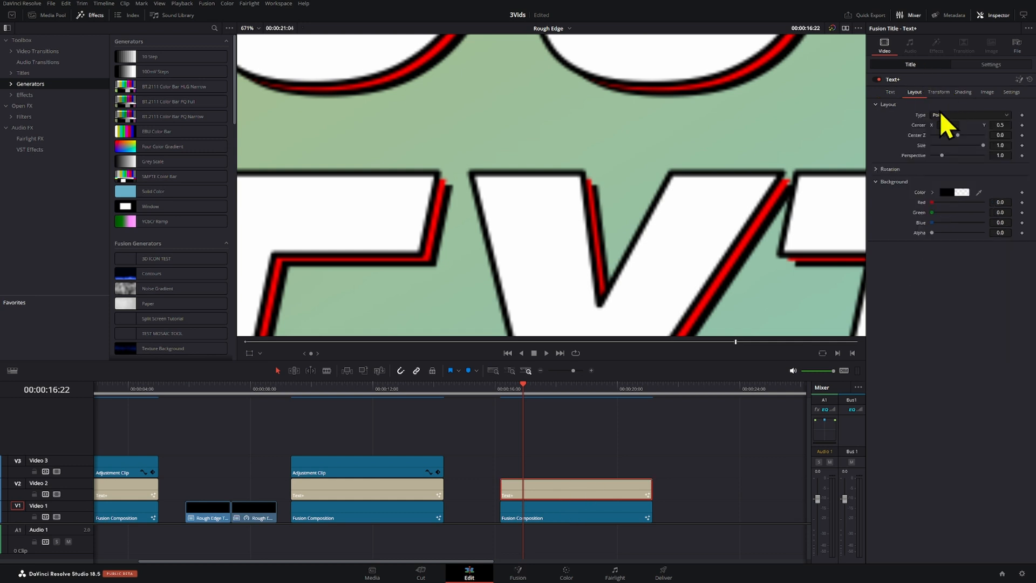
left_click(961, 91)
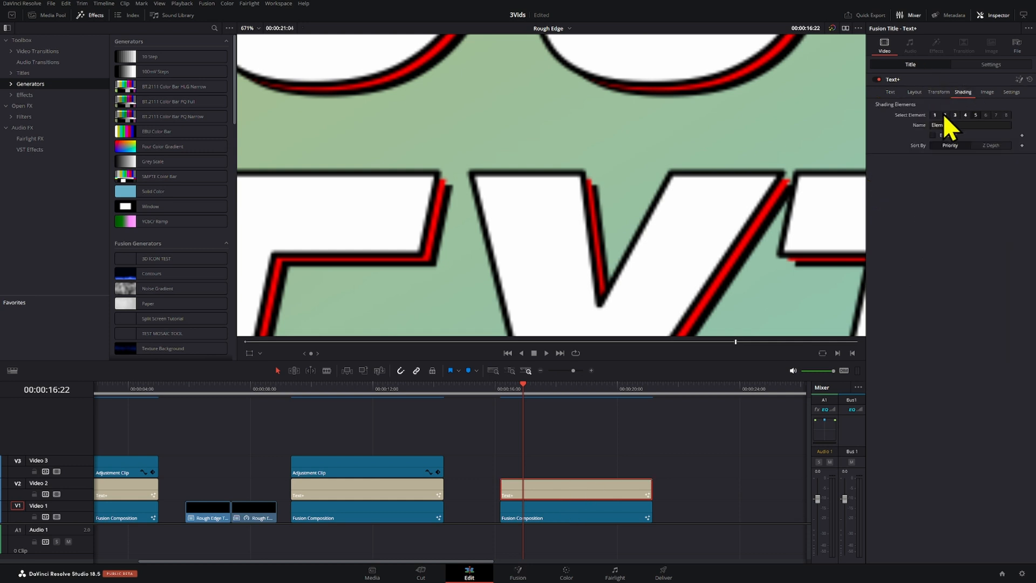
left_click(945, 114)
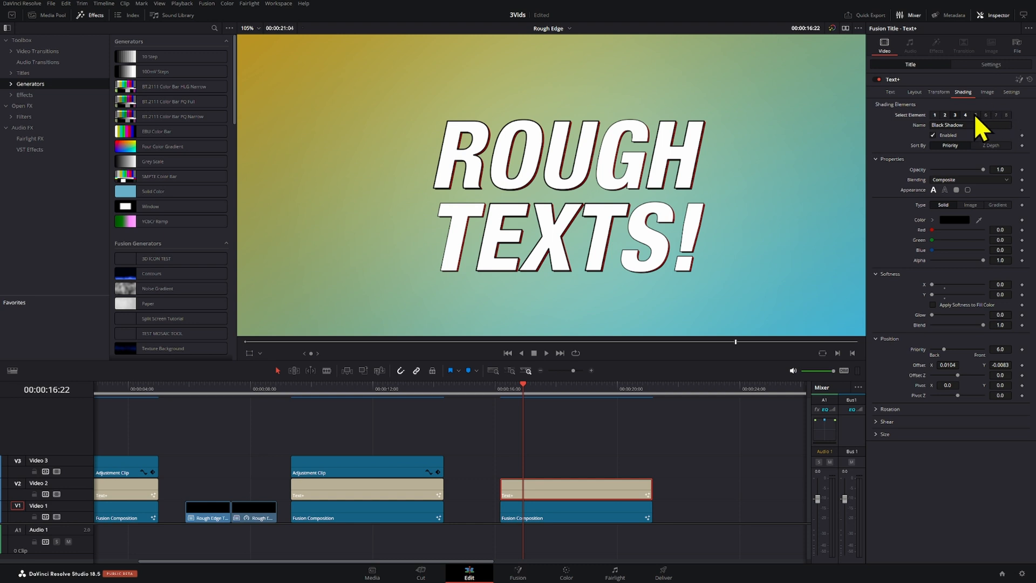
Step: Enable shading element 5, colour it near-black and raise Softness to 5.0 for a blurred shadow
left_click(975, 114)
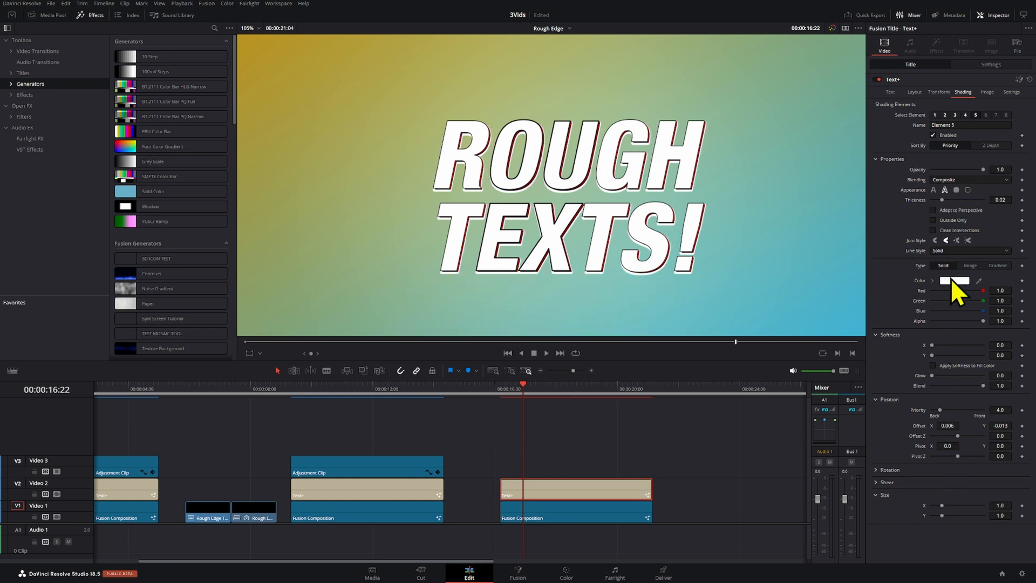
left_click(955, 281)
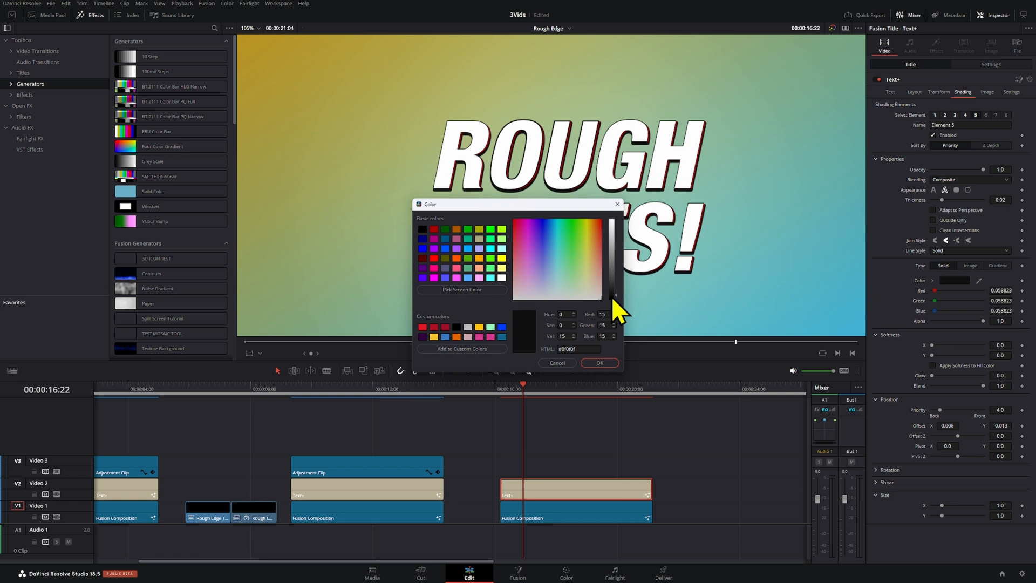
left_click(597, 362)
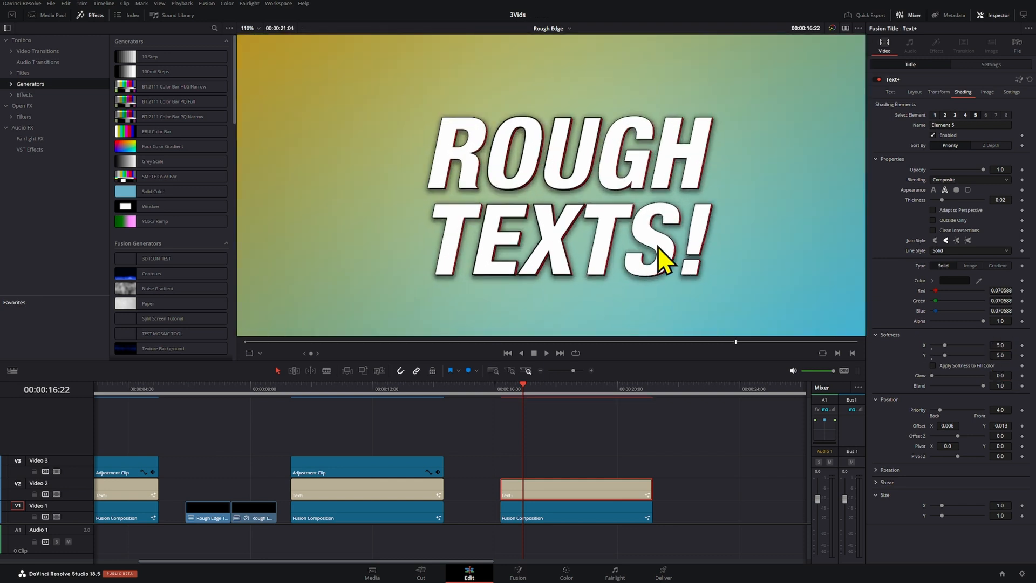
left_click(999, 345)
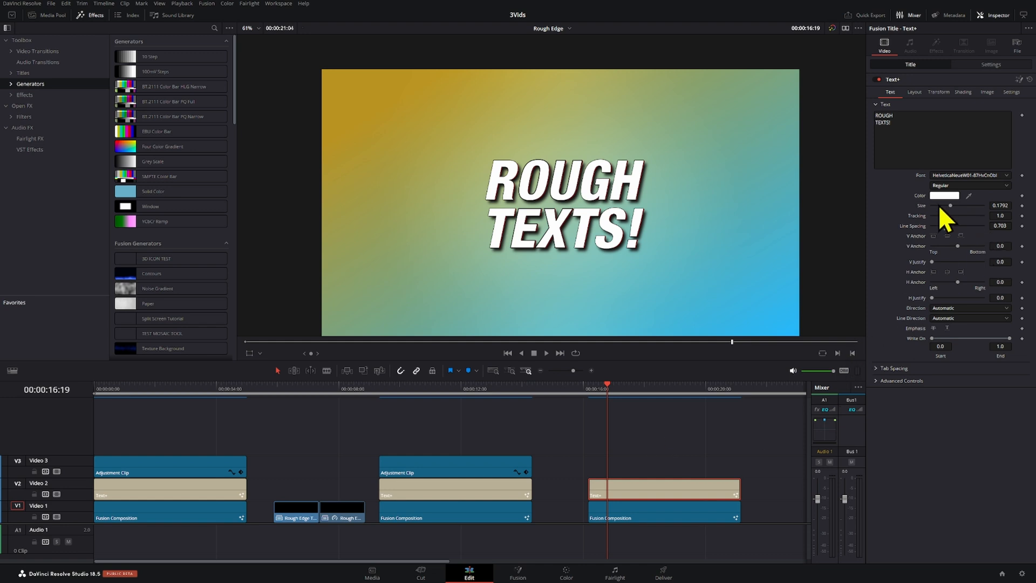
mouse_move(949, 214)
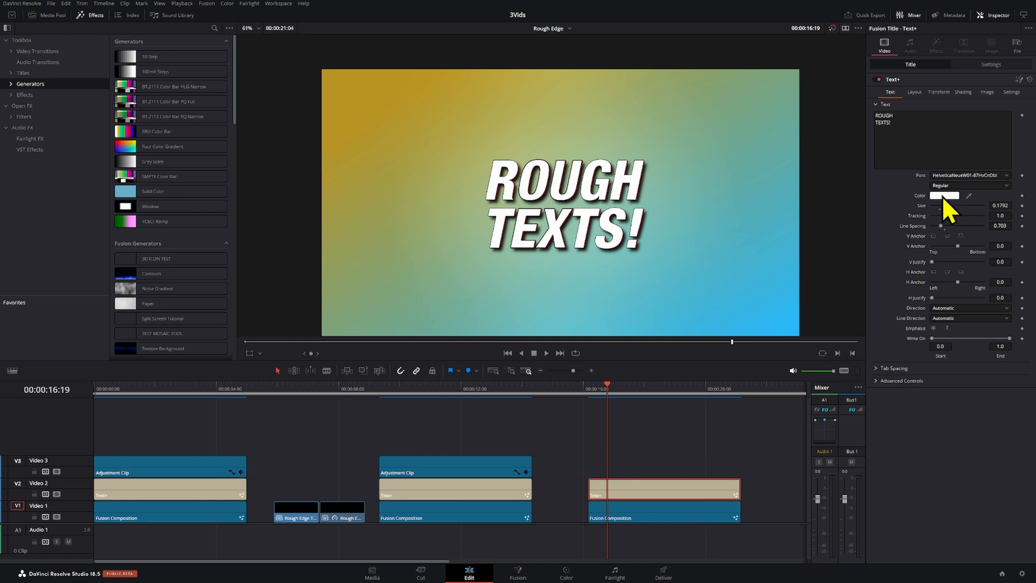
left_click(945, 196)
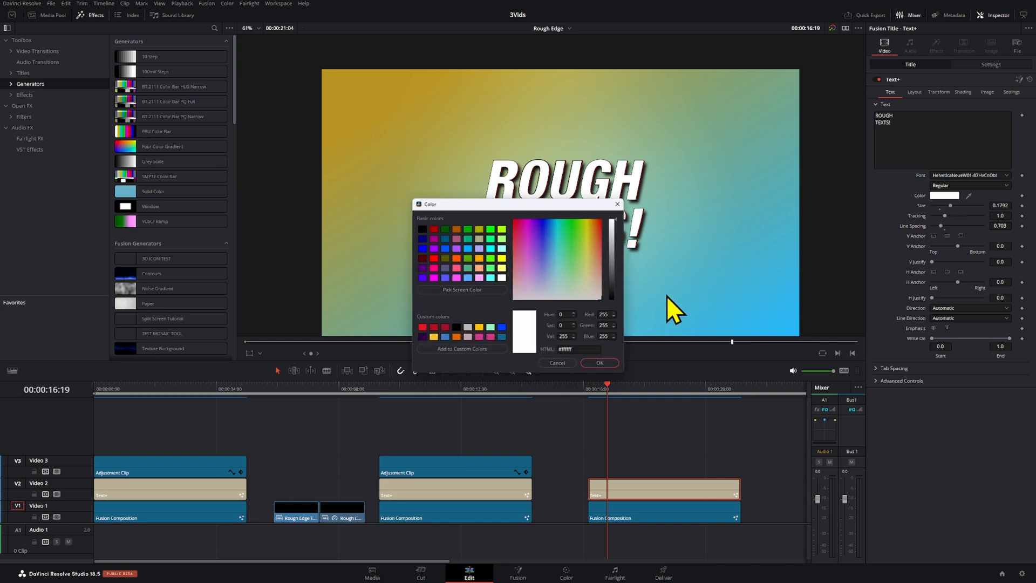
left_click(549, 245)
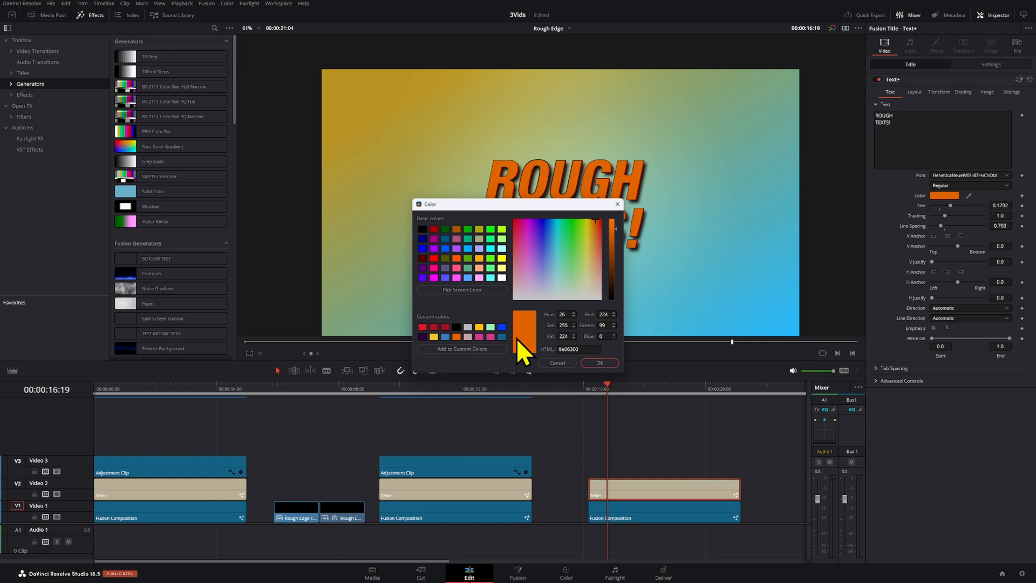
left_click(590, 237)
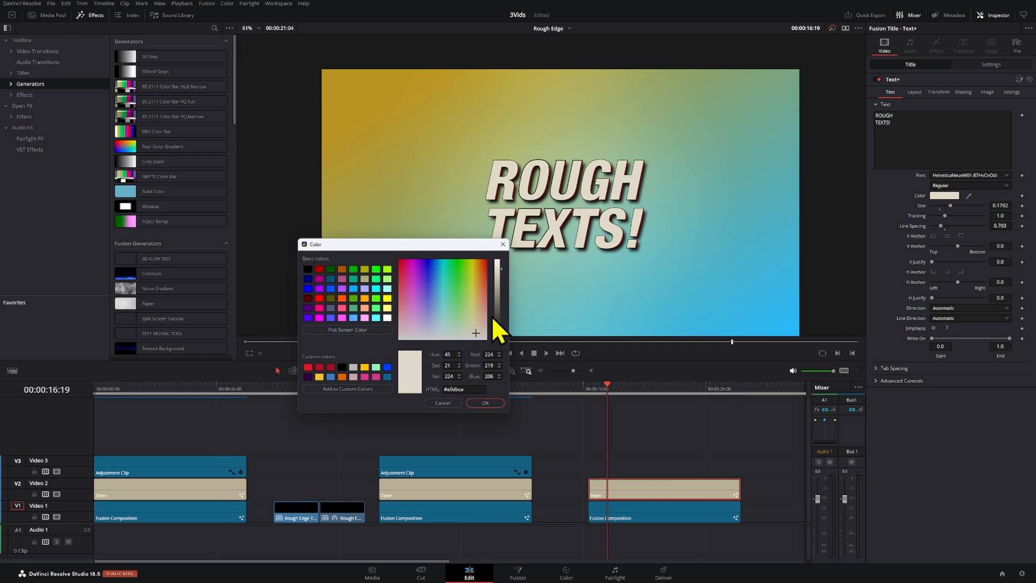
left_click(484, 402)
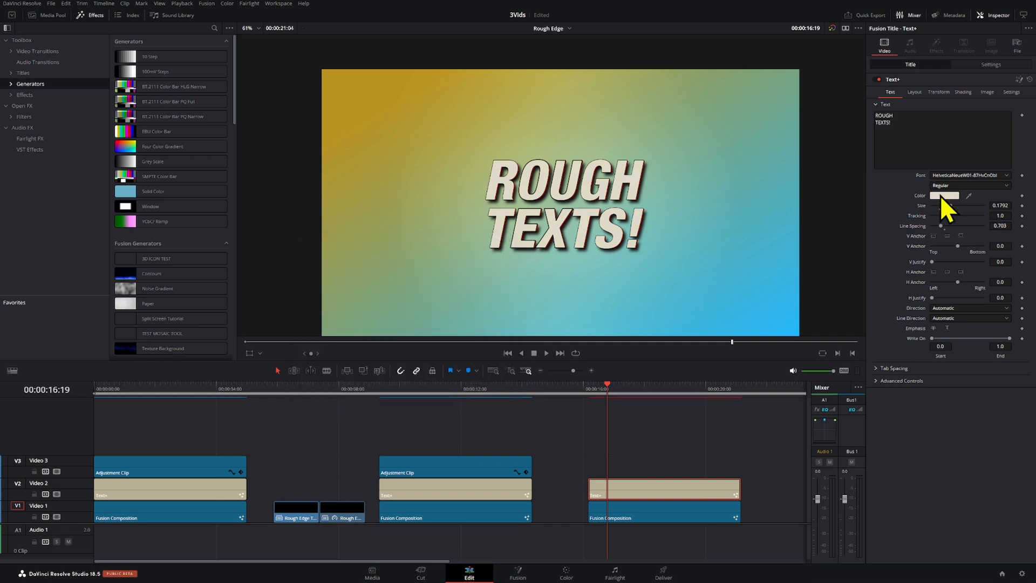
left_click(962, 92)
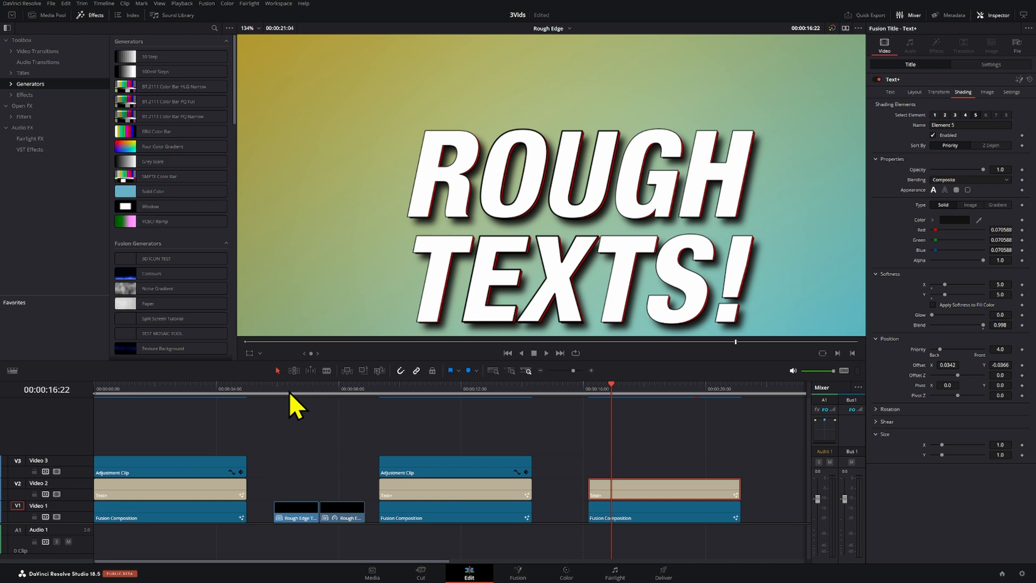
mouse_move(150, 416)
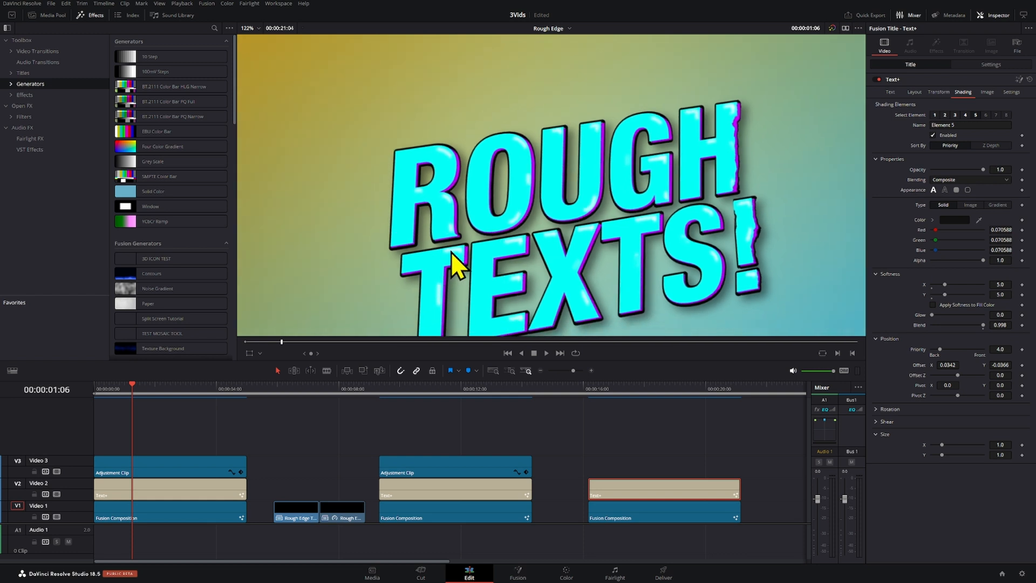
left_click(249, 28)
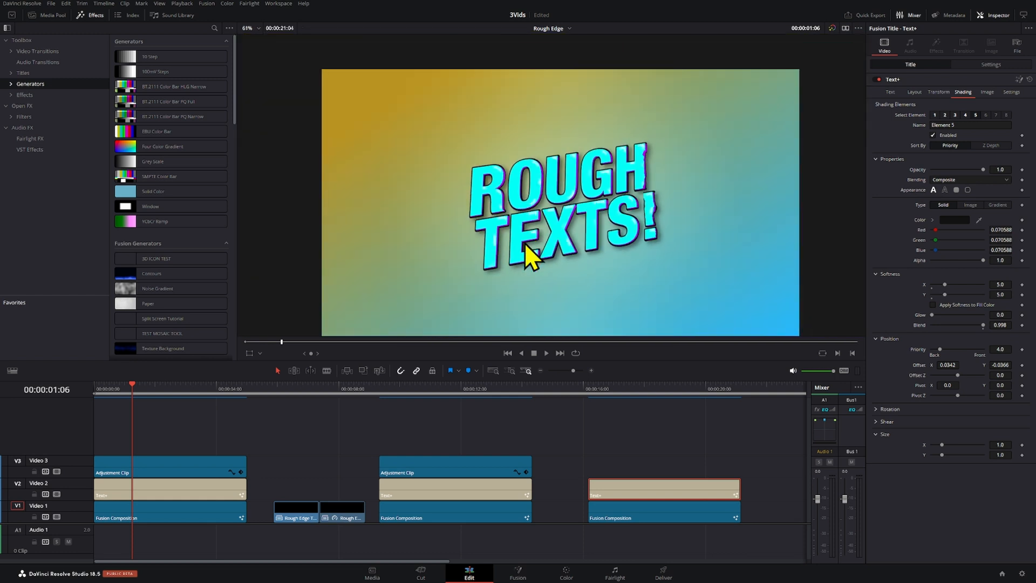
mouse_move(578, 276)
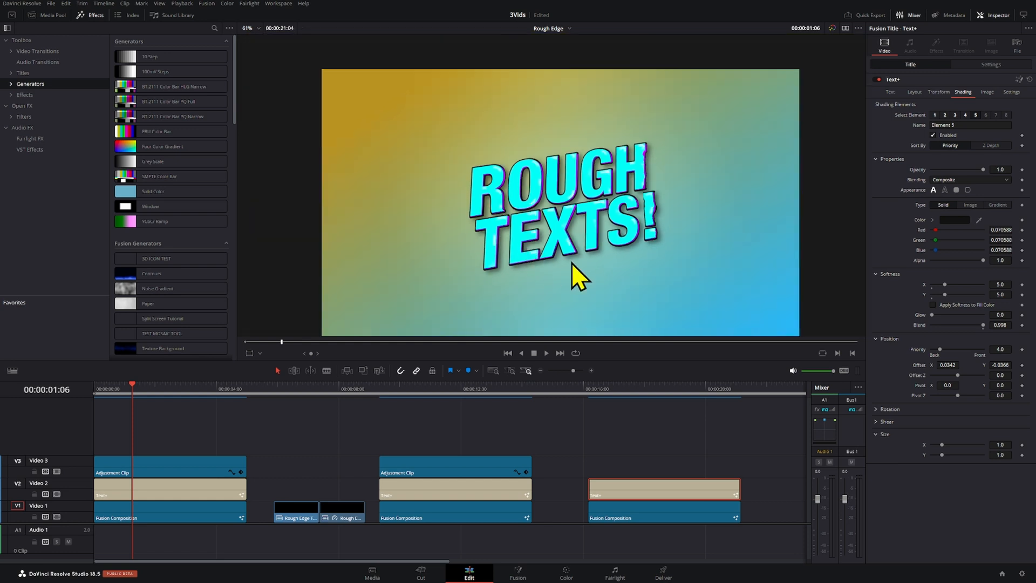
left_click(614, 389)
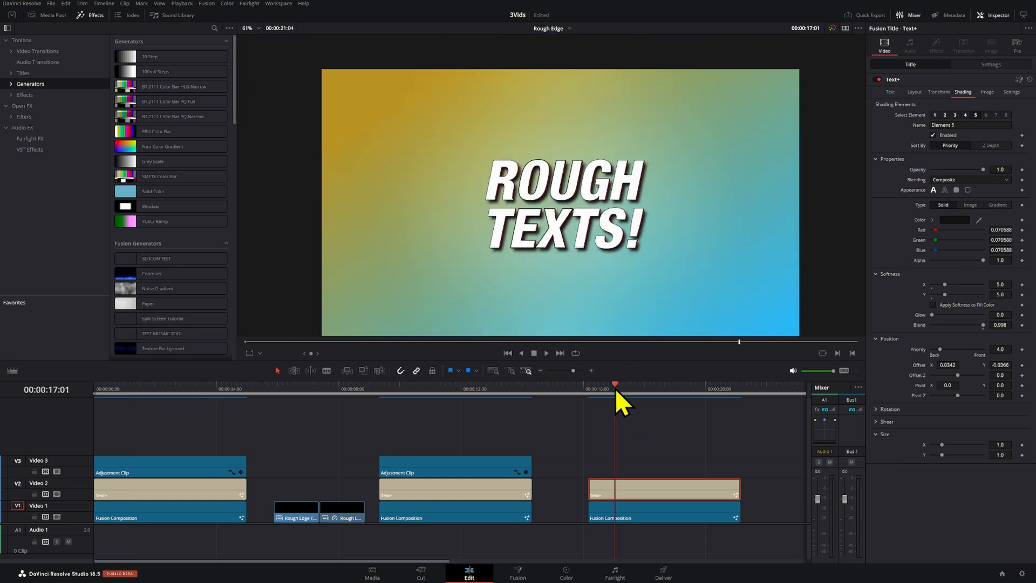
mouse_move(585, 268)
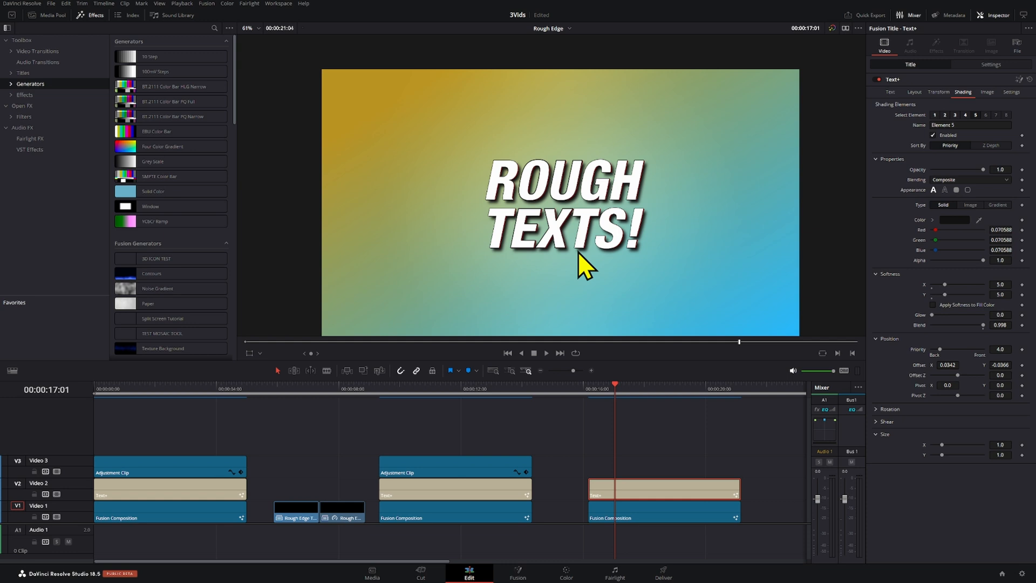
mouse_move(629, 405)
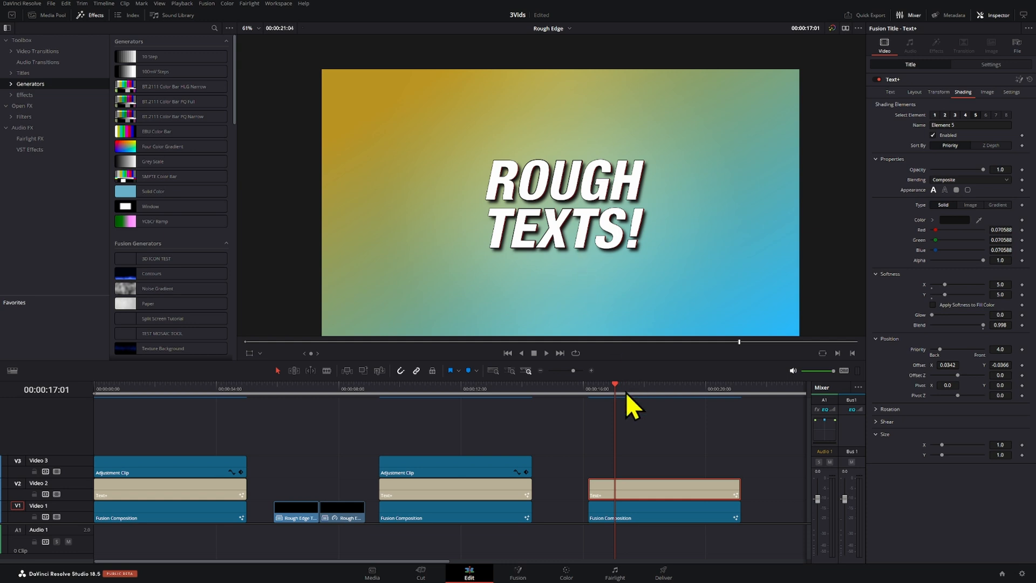